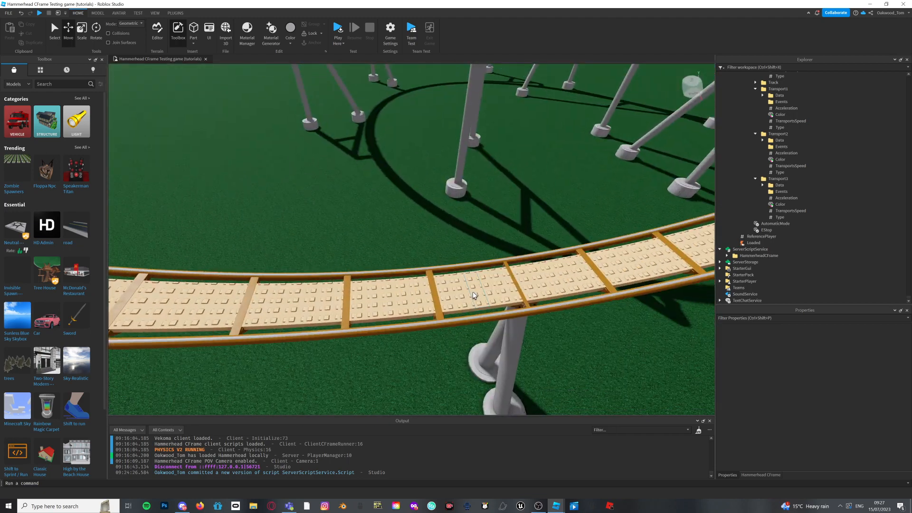
Step: Select the track piece (Name 545) and expand ReplicatedStorage > HammerheadCFrame > CoasterInfo > Vekoma
click(474, 294)
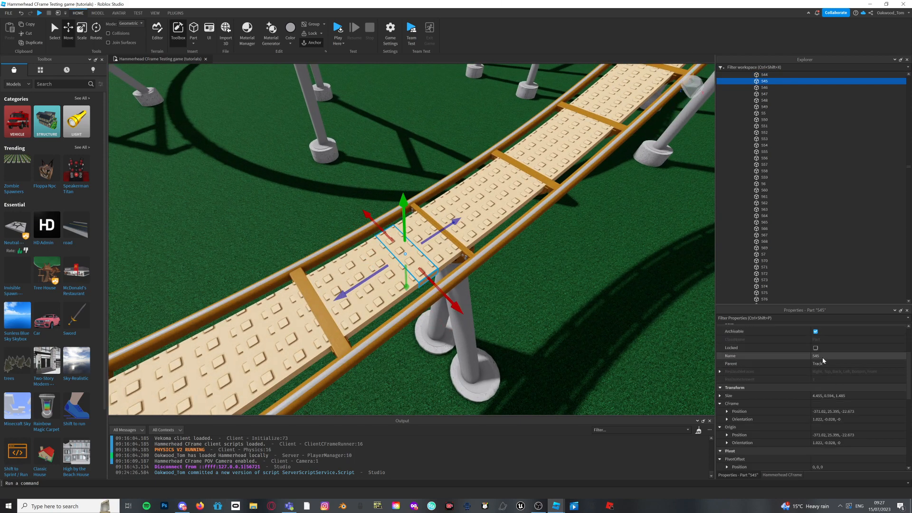
double_click(843, 355)
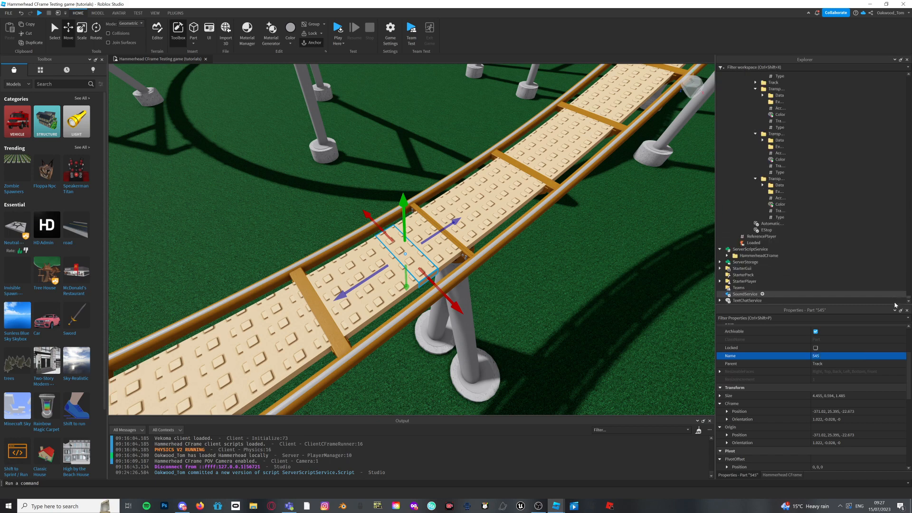
scroll(down, 3)
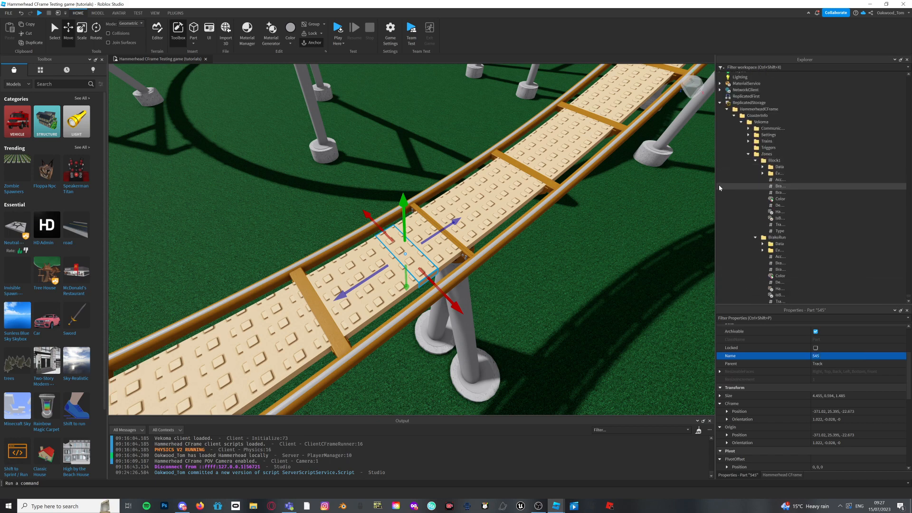
click(763, 173)
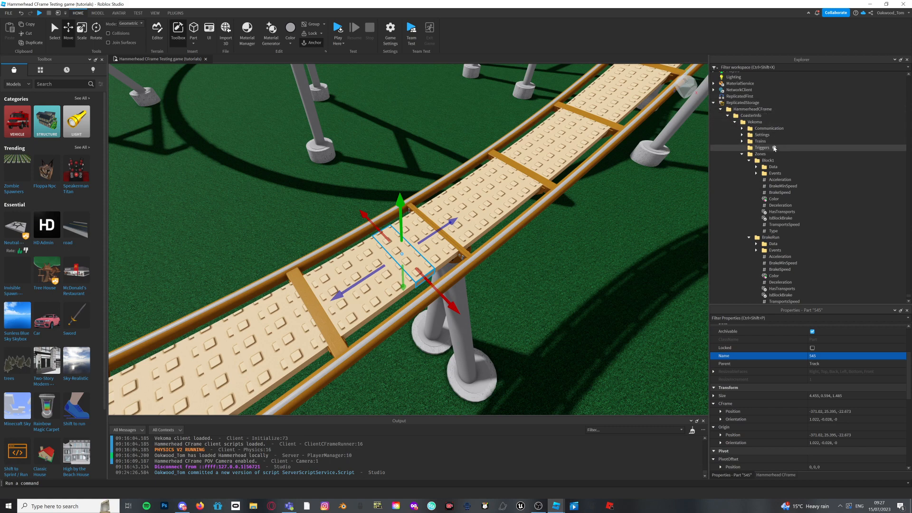
Step: Insert an ObjectValue named Value into the Triggers folder
click(774, 147)
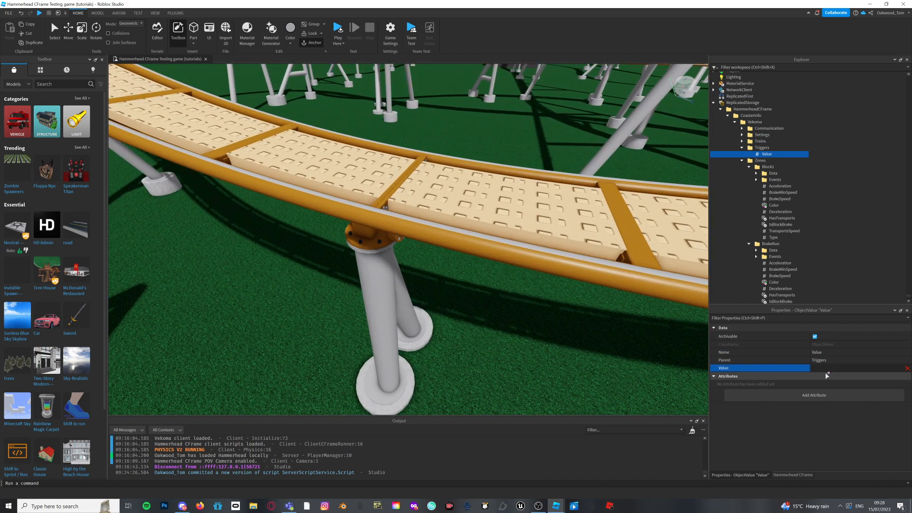
Step: Add a number attribute named Time to the Triggers object value and save it
click(814, 395)
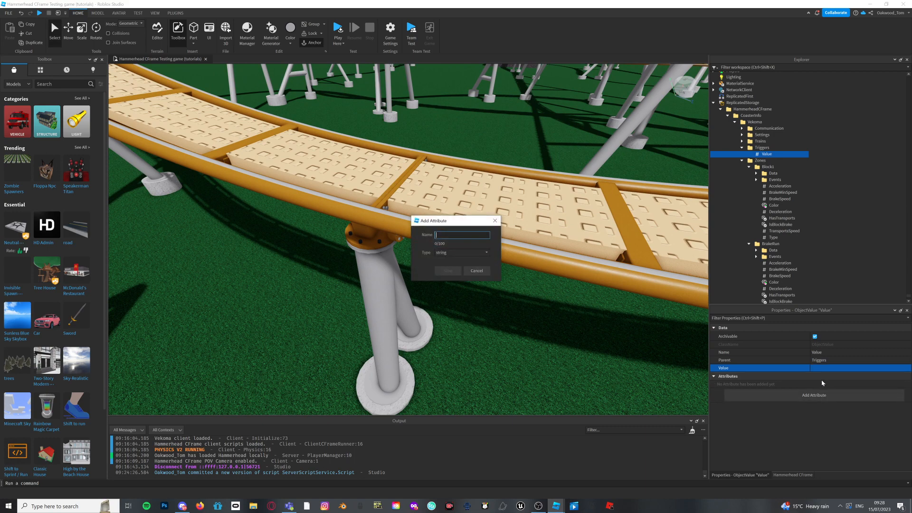
mouse_move(452, 246)
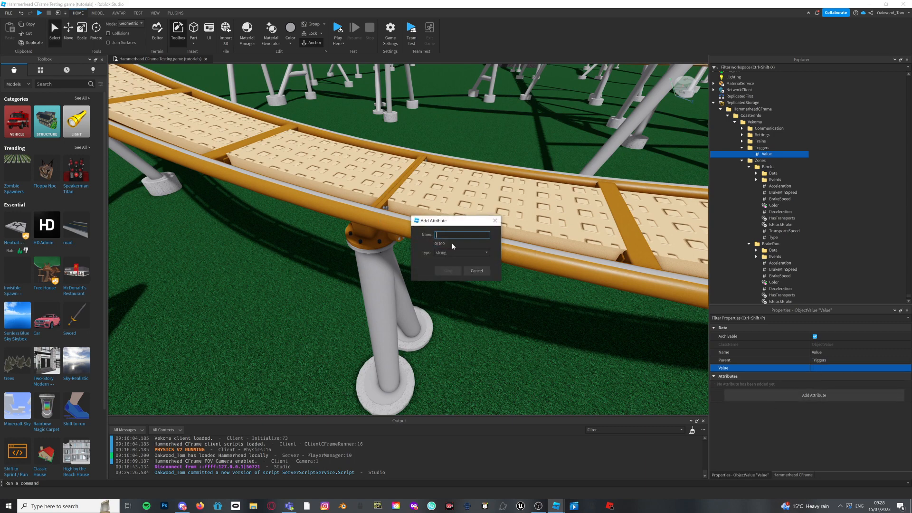
click(462, 253)
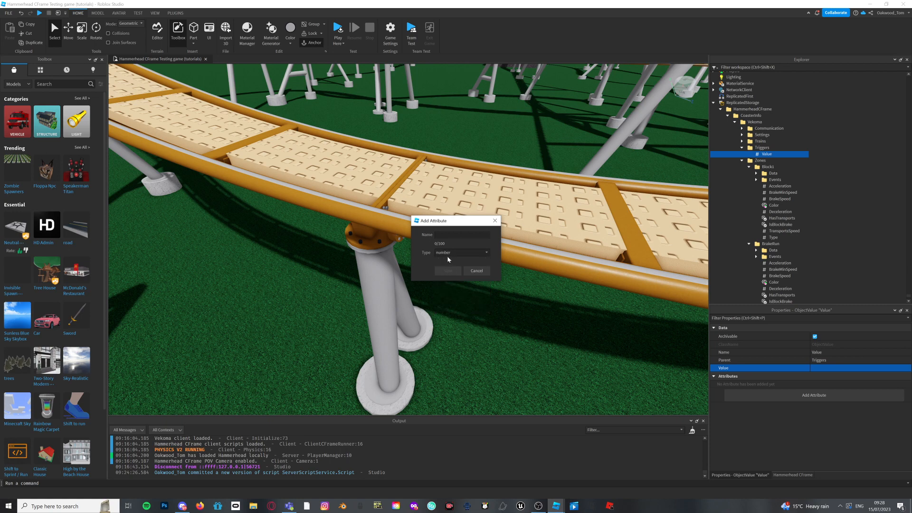
mouse_move(438, 258)
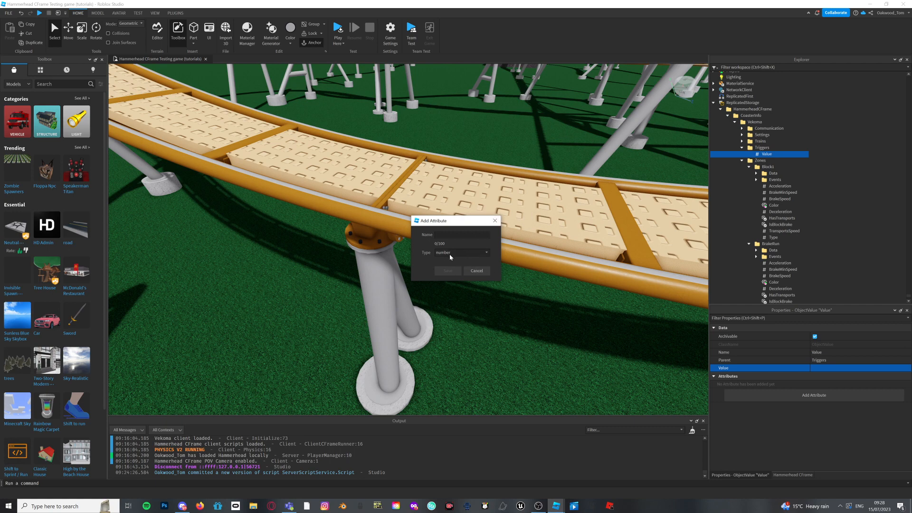
click(462, 235)
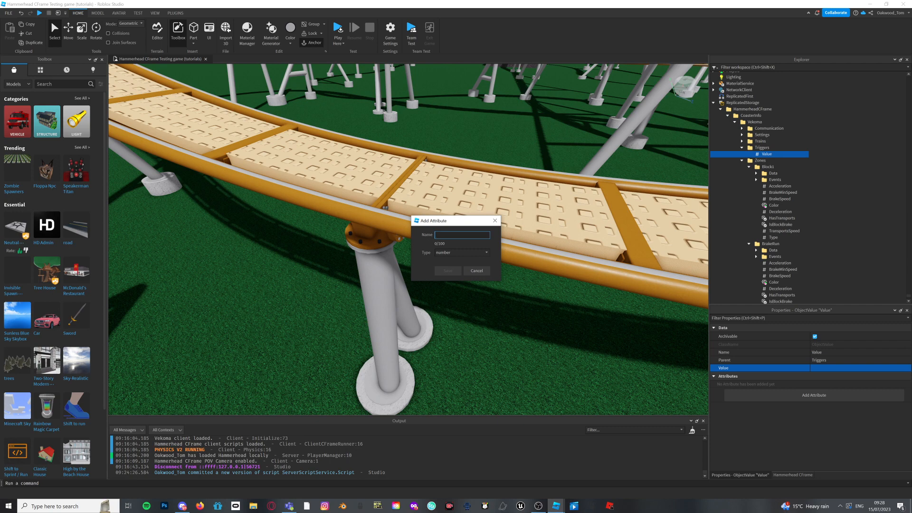
mouse_move(449, 244)
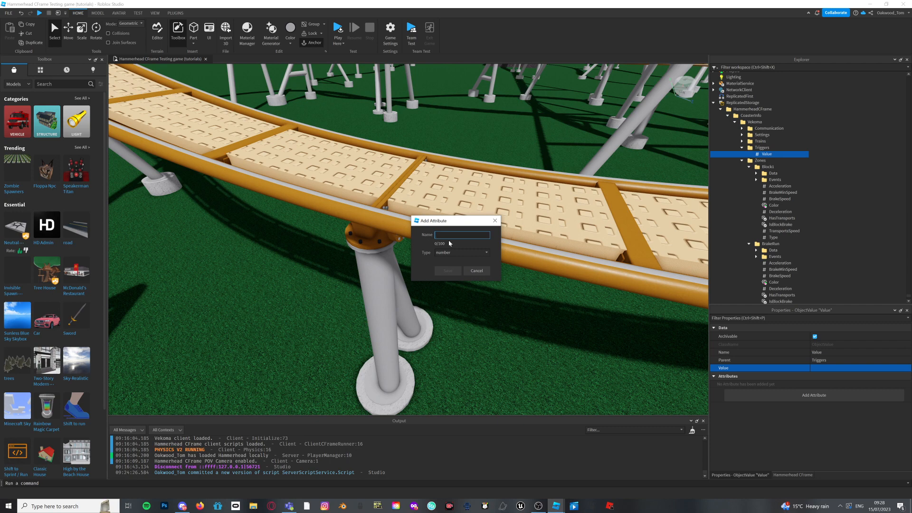
text(Time)
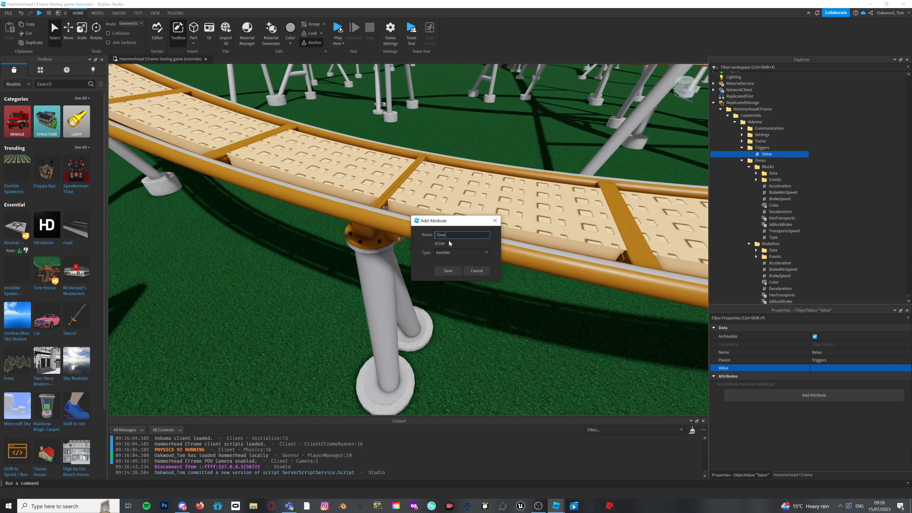
click(448, 271)
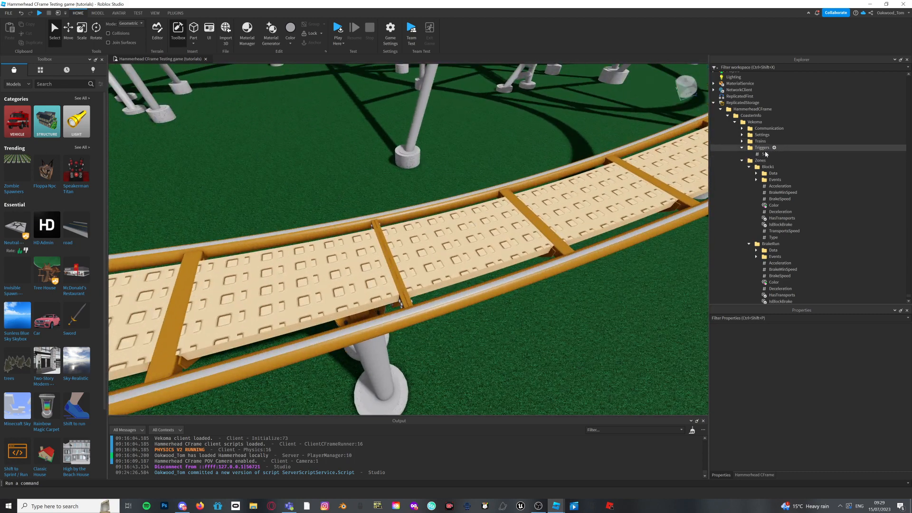
Step: Bring up the Insert Object list for ServerScriptService
click(764, 154)
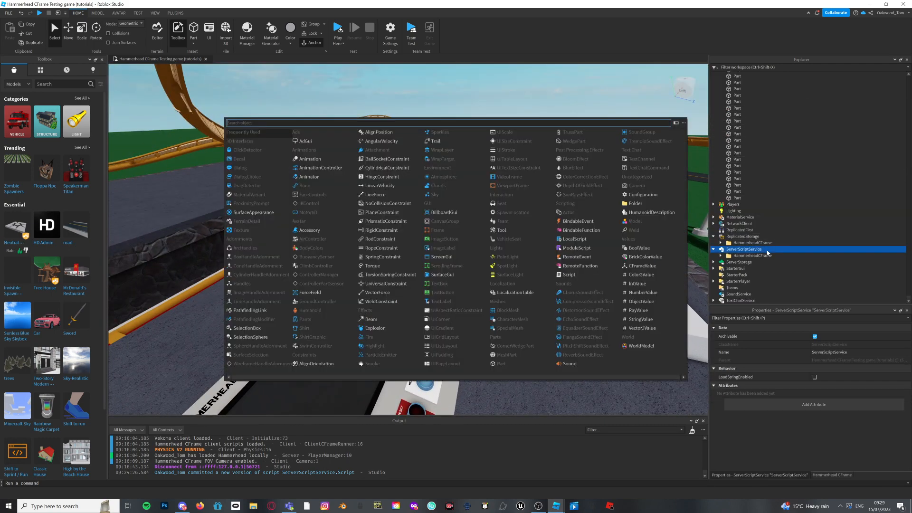
Step: Insert a Script into ServerScriptService and start the line local Triggers
text(Sc)
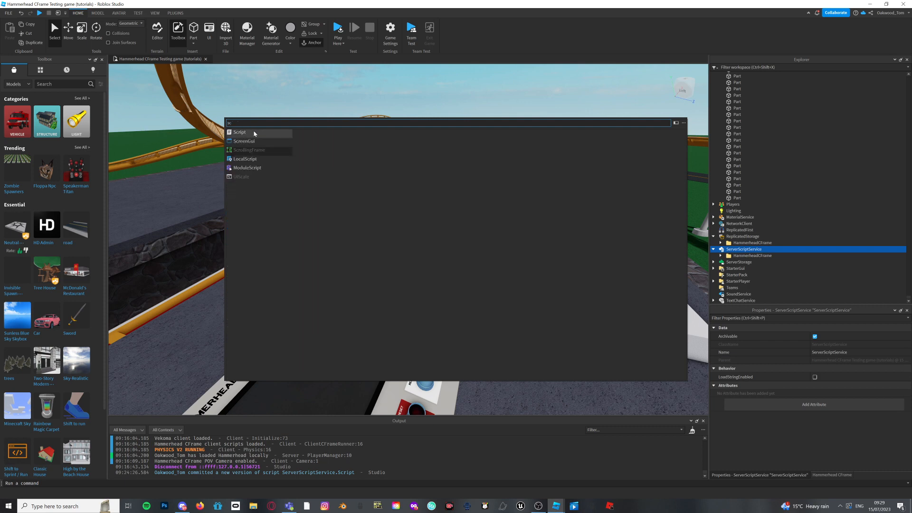
click(240, 132)
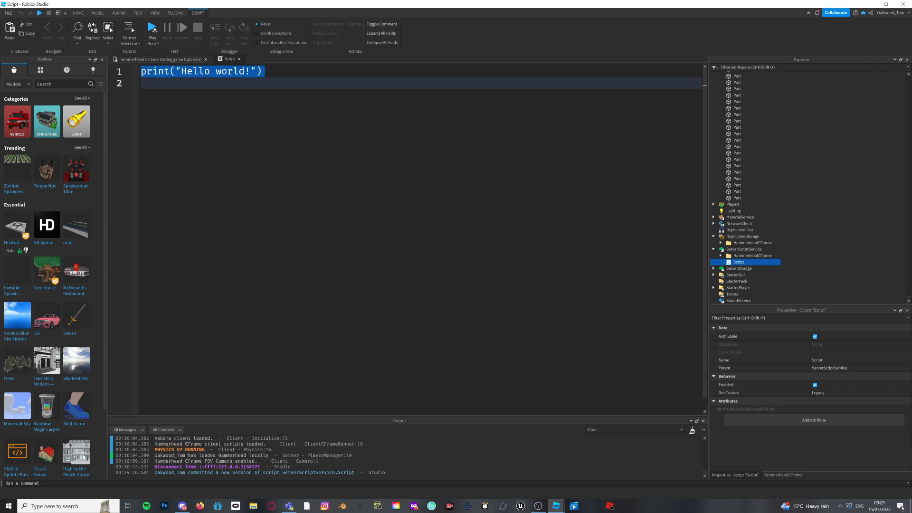
text(local)
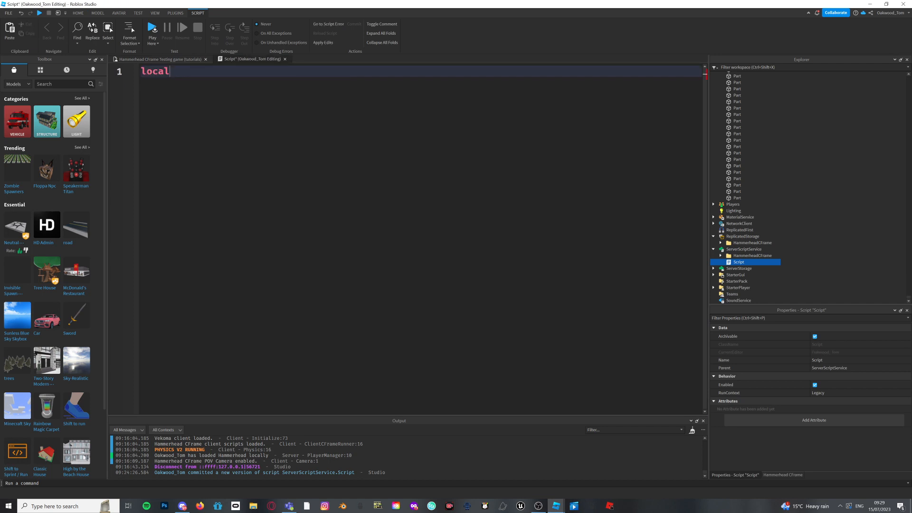
text(t)
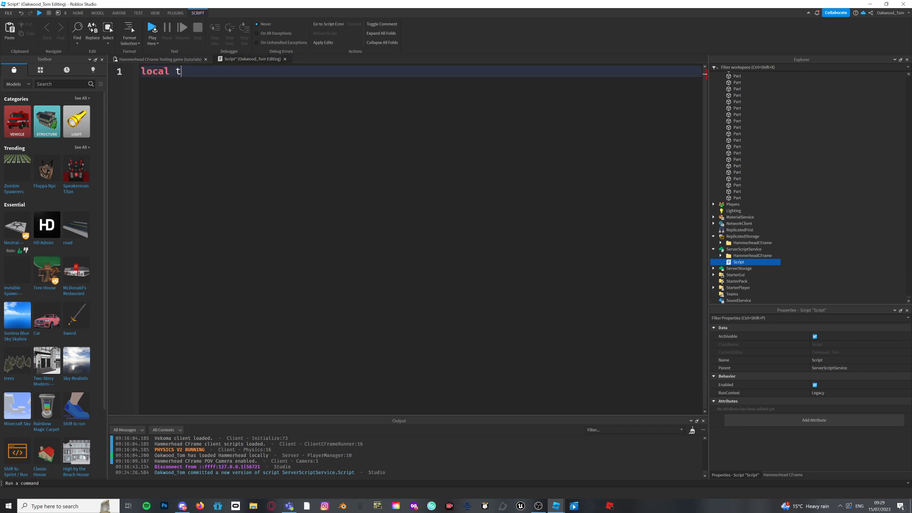
text(rigger =)
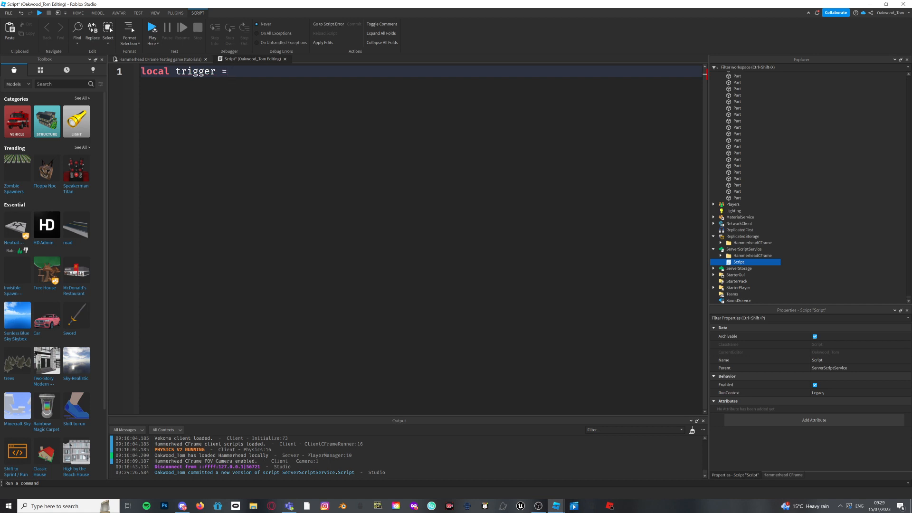
text(Triggers)
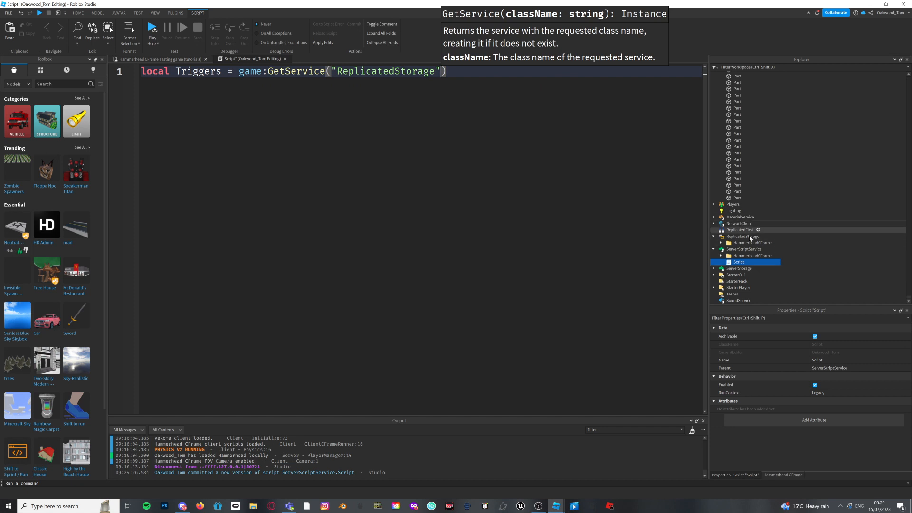
Step: Complete Triggers as ReplicatedStorage:WaitForChild HammerheadCFrame, CoasterInfo, Vekoma chain
text(:WaitForChild("HammerheadCFrame)
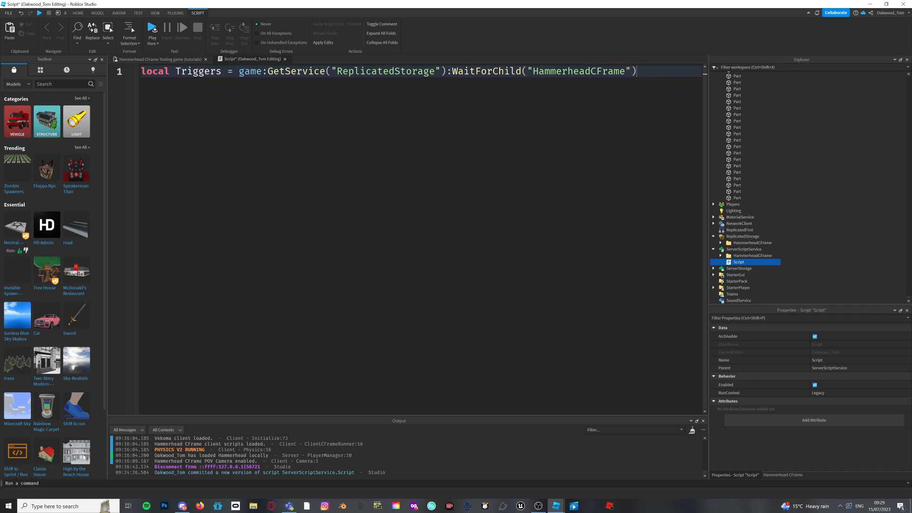
text(:WaitForChild("CoasterInfo)
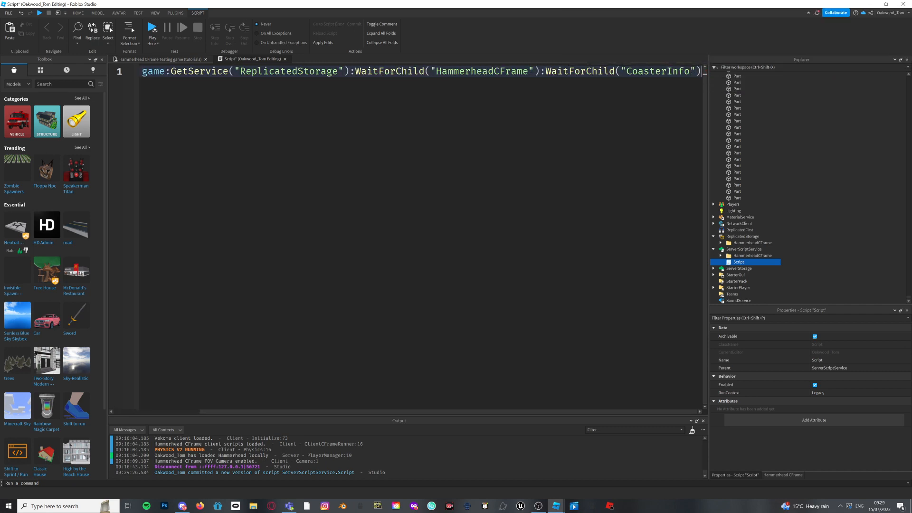
text(:WaitForChild("Vekoma")
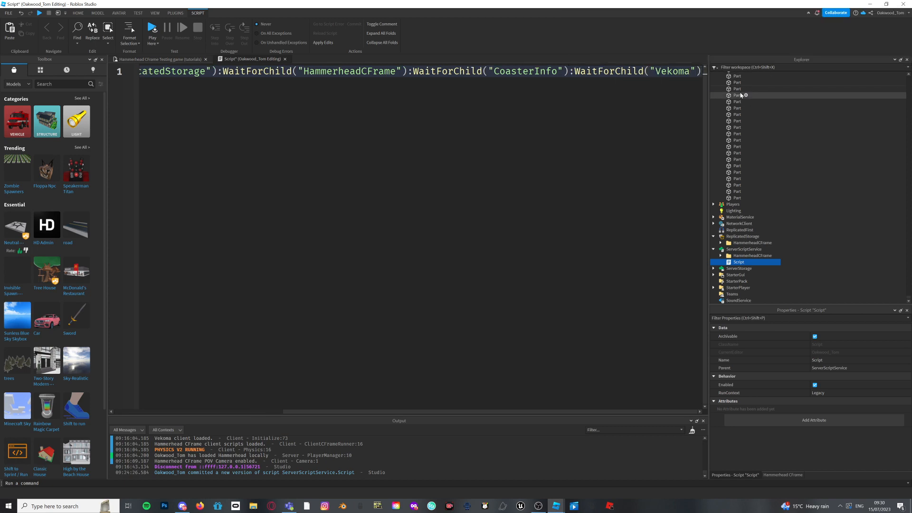
text(:WaitForChild(")
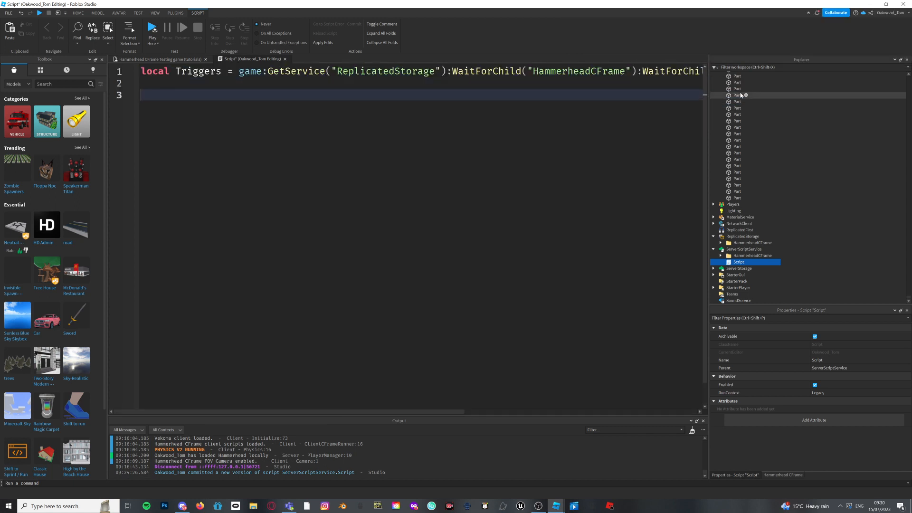
Step: Write Triggers["545"], checking the trigger value 545 in Explorer along the way
text(Triggers)
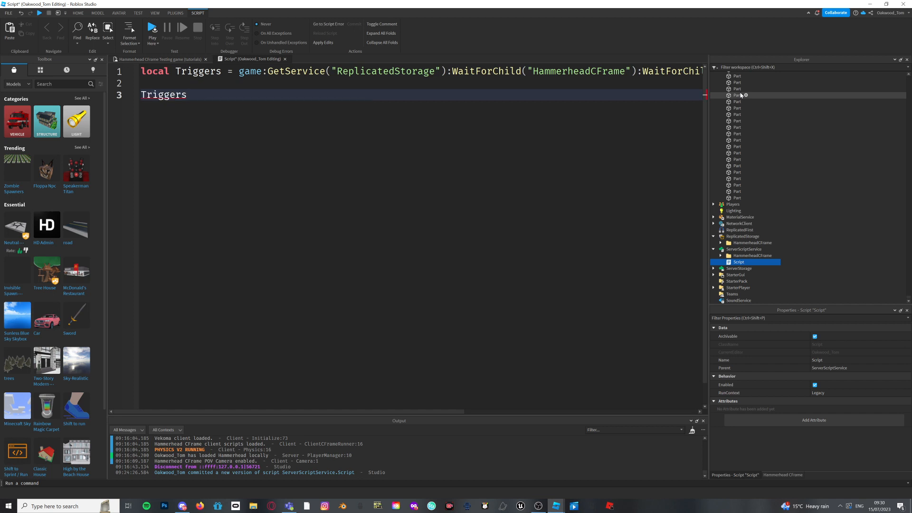
text(["")
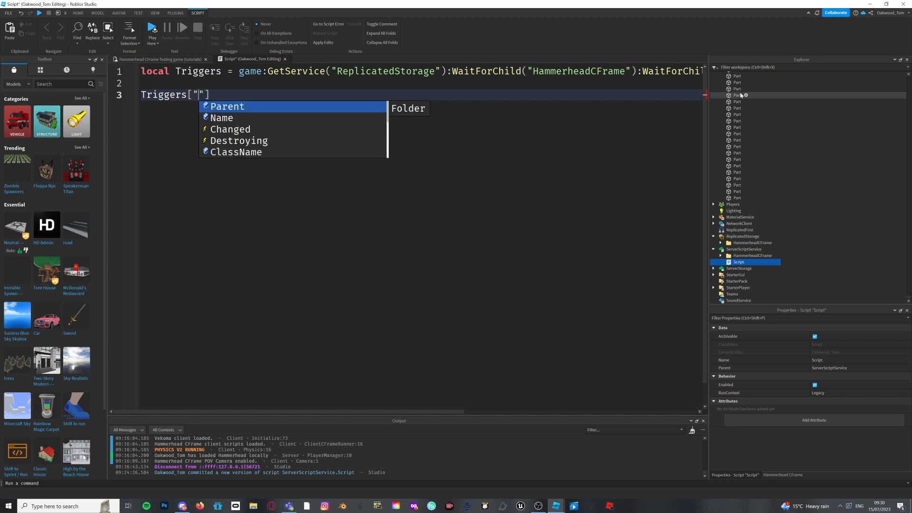
text(545)
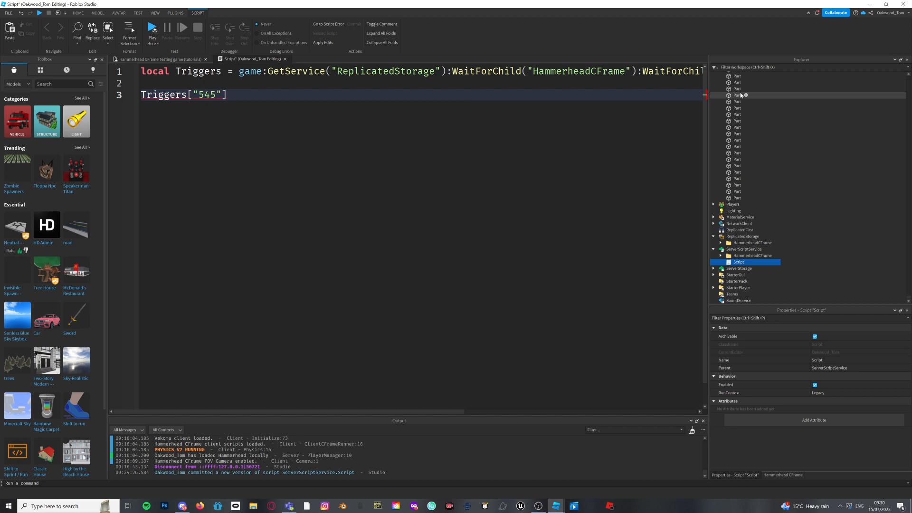
click(720, 242)
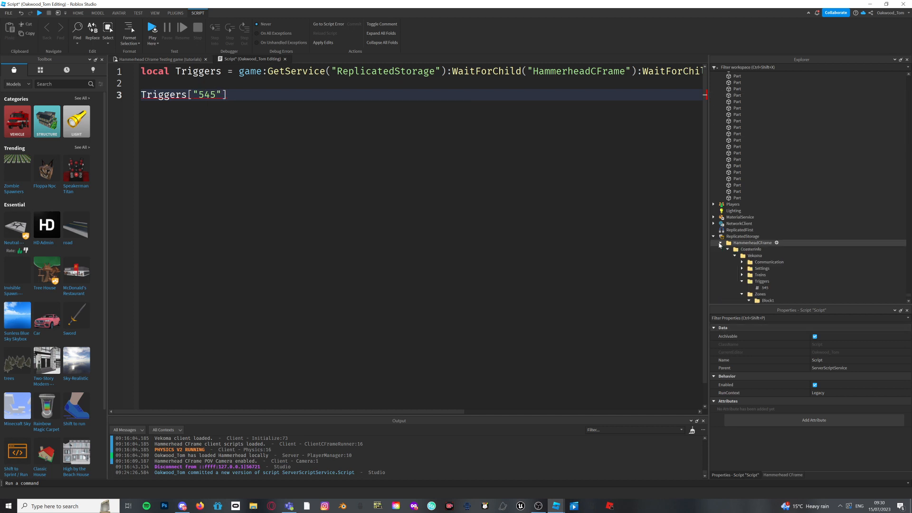
click(766, 287)
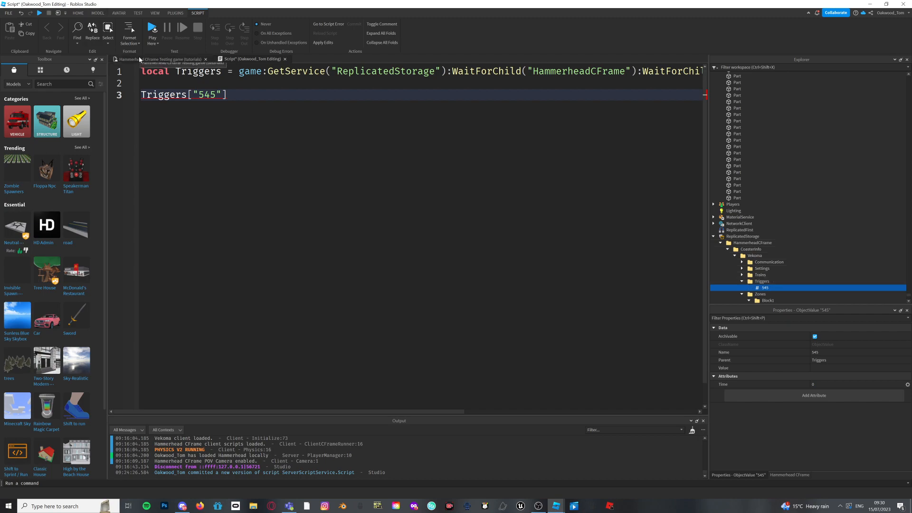
click(138, 59)
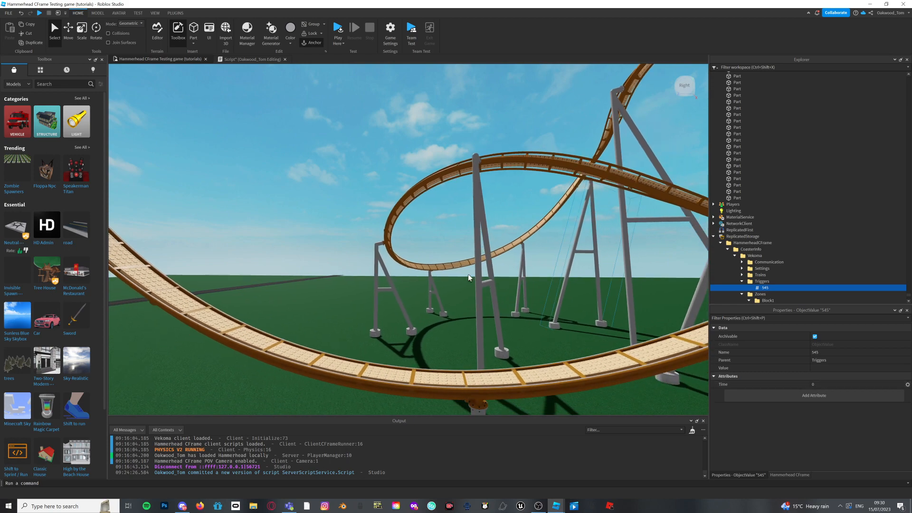
click(253, 59)
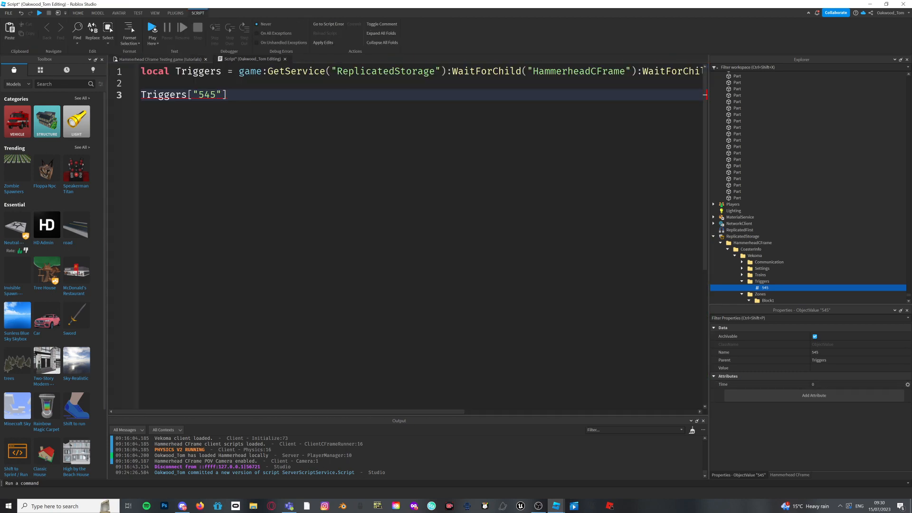
Step: Append :GetAttributeChangedSignal("Time"):Connect(function() to the trigger 545 line
text(:)
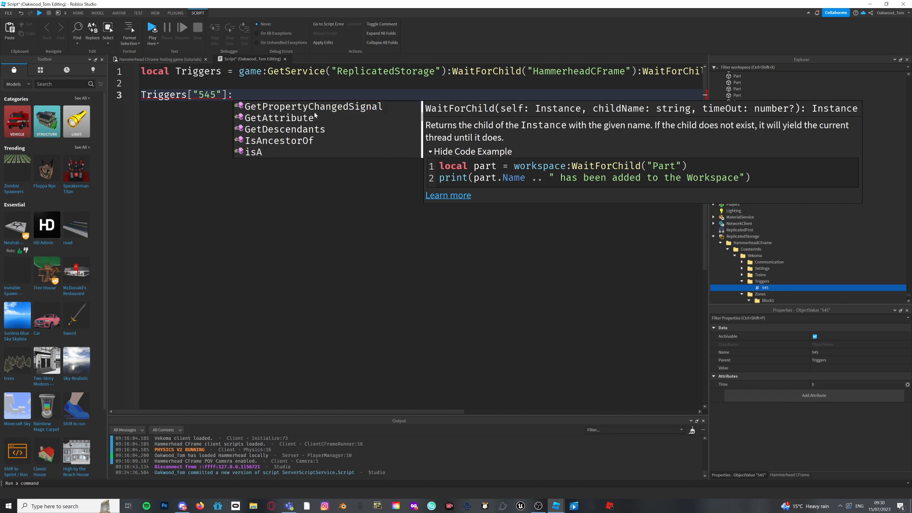
click(313, 106)
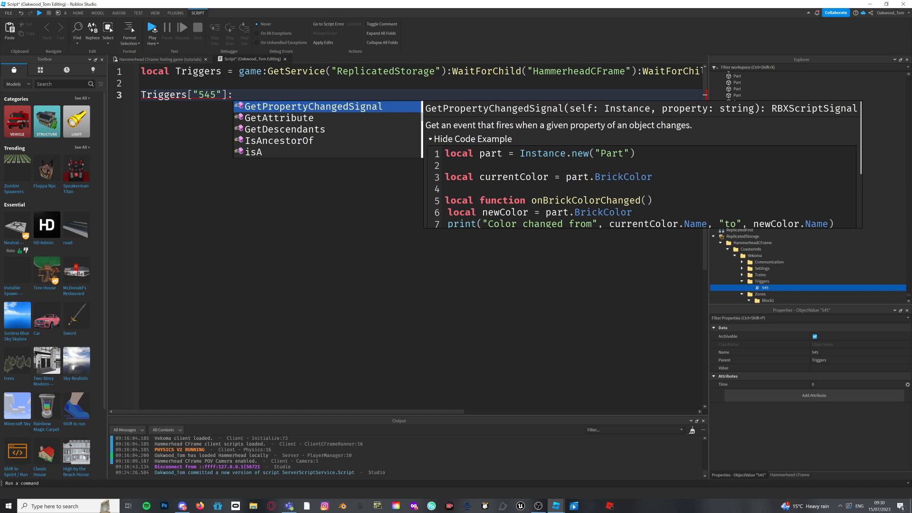
text(getattr)
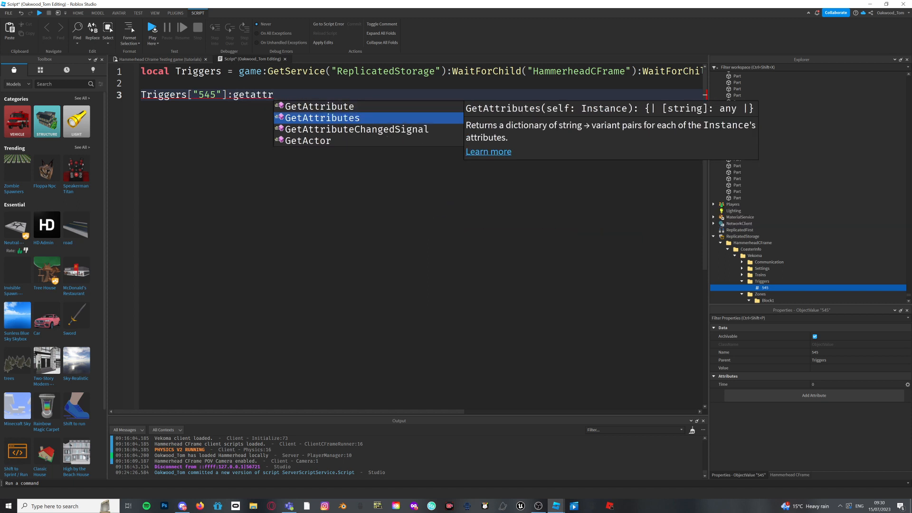
text(GetAttributeChangedSignal("t)
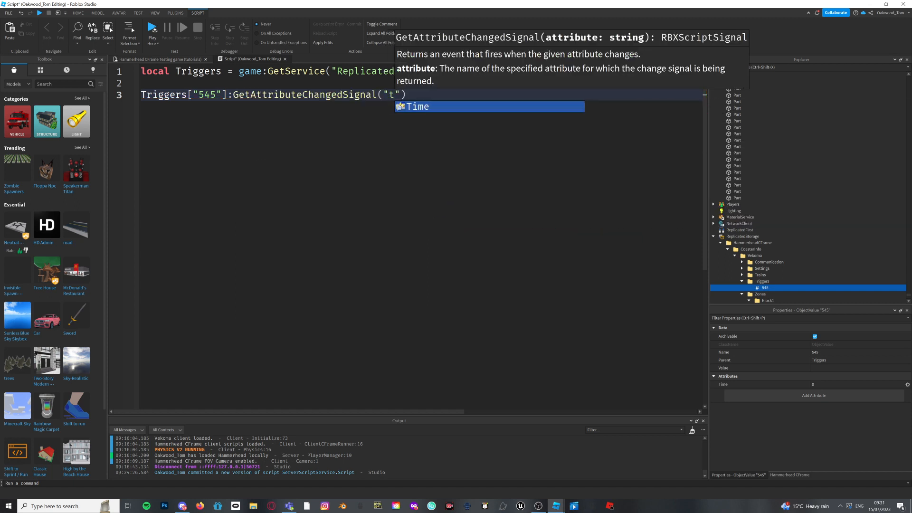
key(Tab)
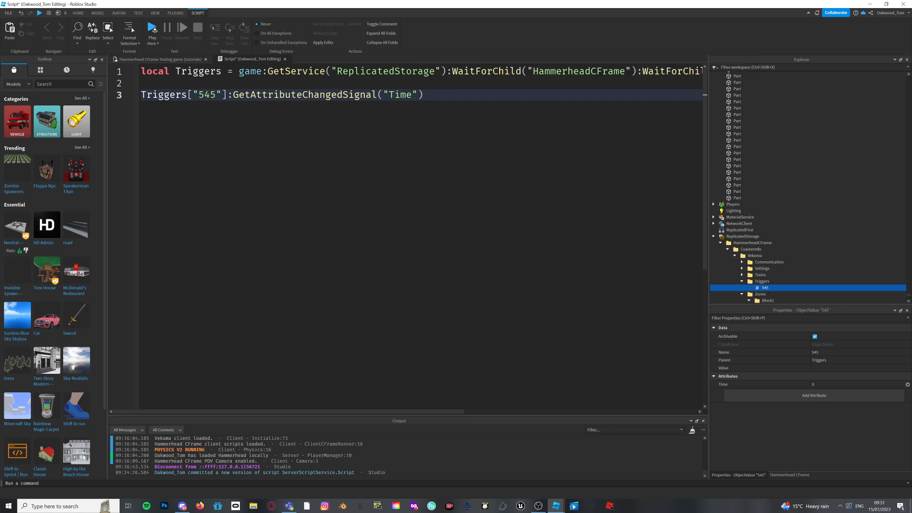
text(:Connect(function)
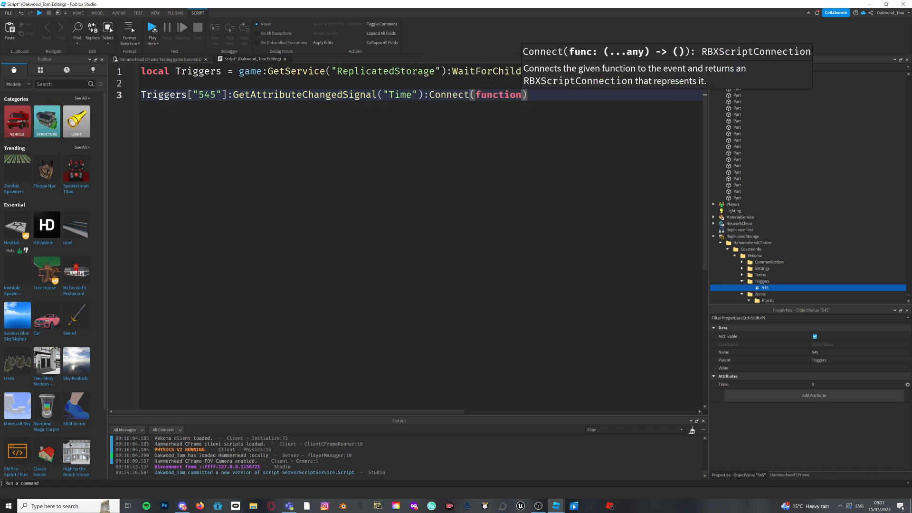
text(()
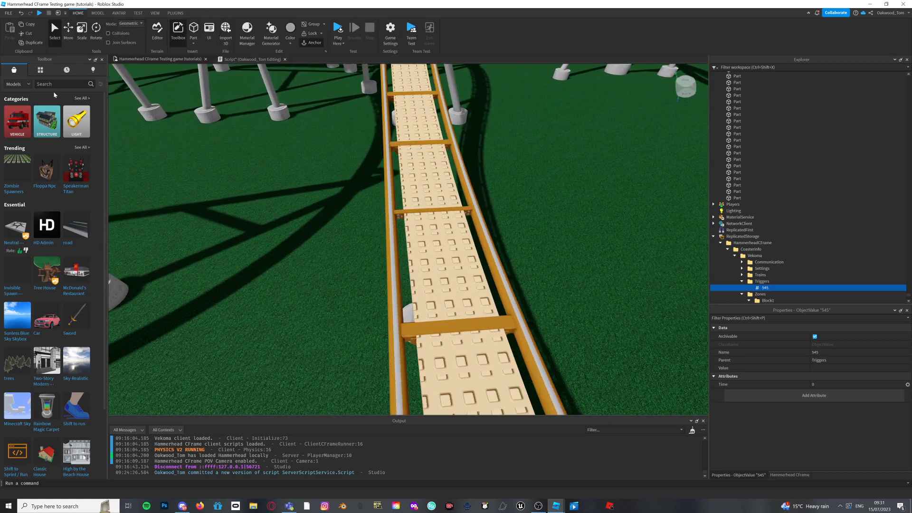
Step: Insert a fire emitter from the Toolbox and move it onto the grass beside the track
text(fire emitter)
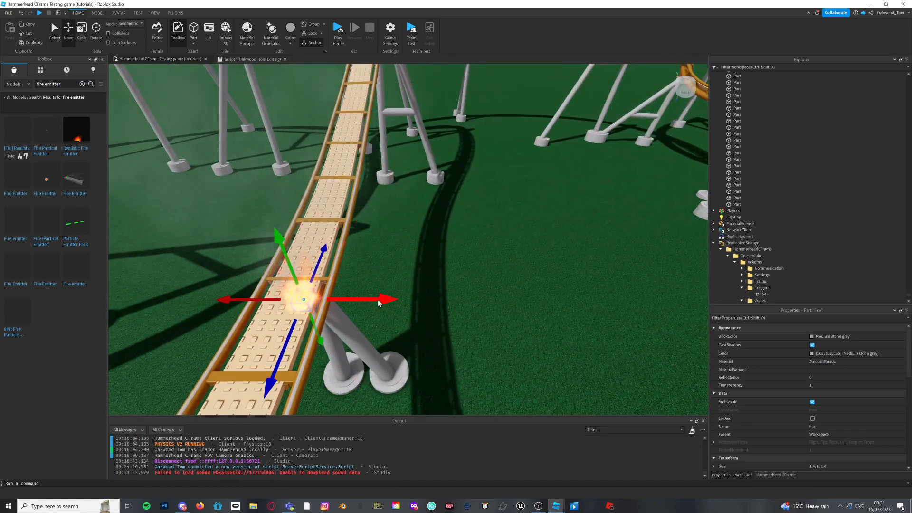
drag(302, 300, 401, 299)
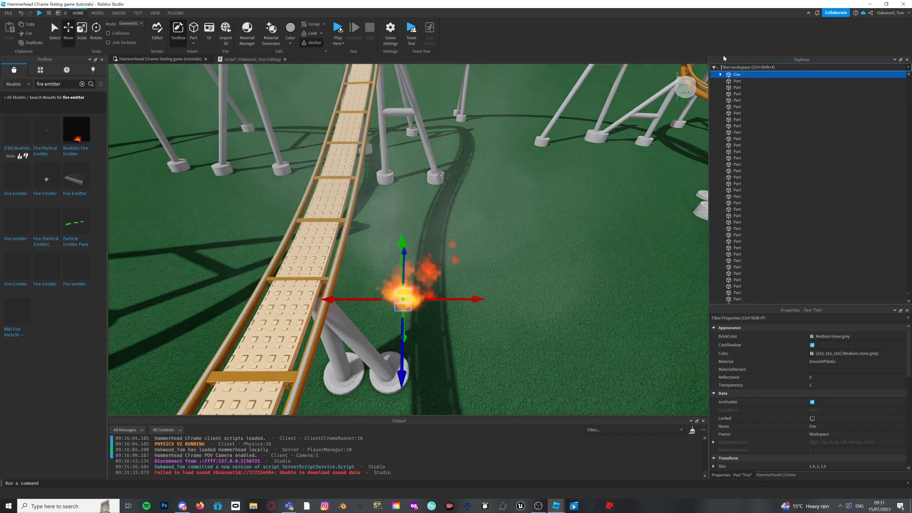
Step: Expand the Fire part, inspect its FireLight, script and Smoke, and delete FireLight
click(744, 88)
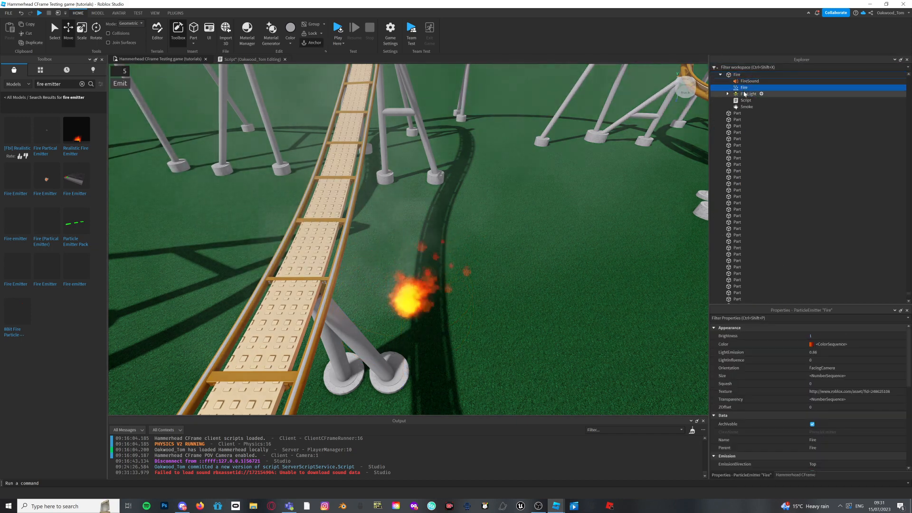
click(749, 94)
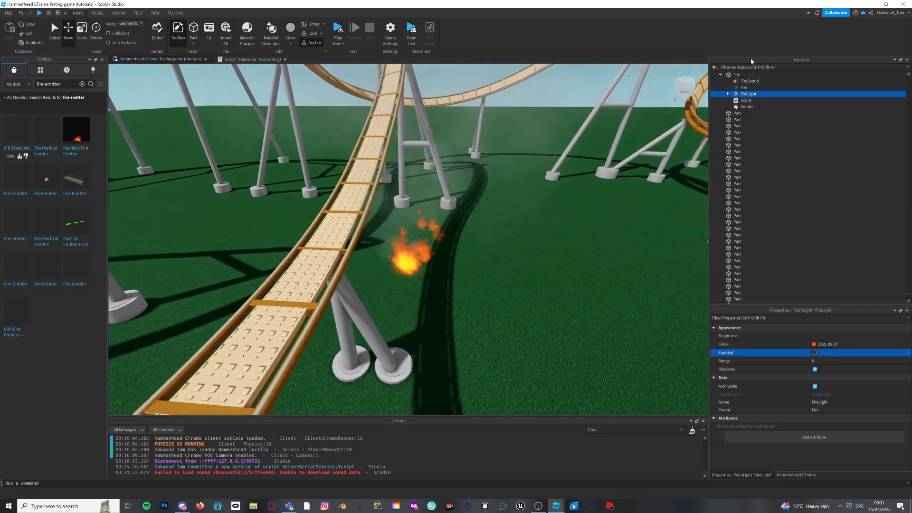
click(747, 100)
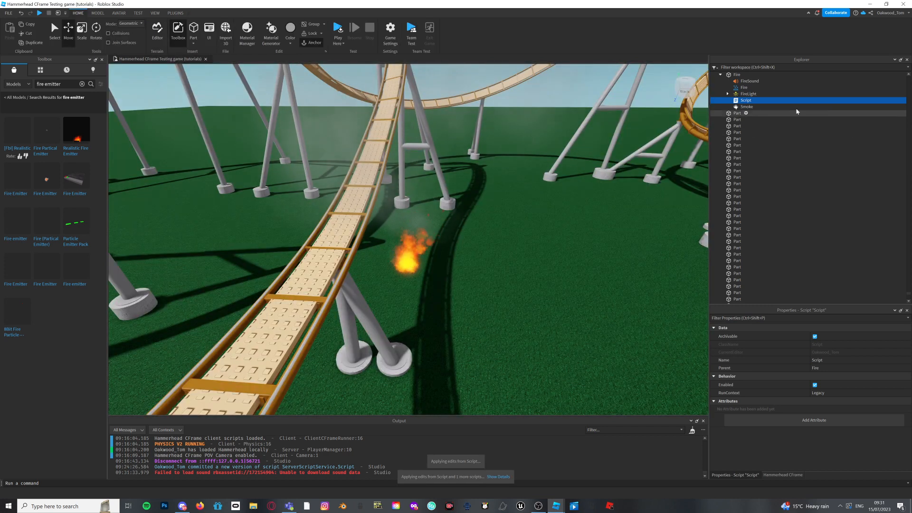
click(747, 107)
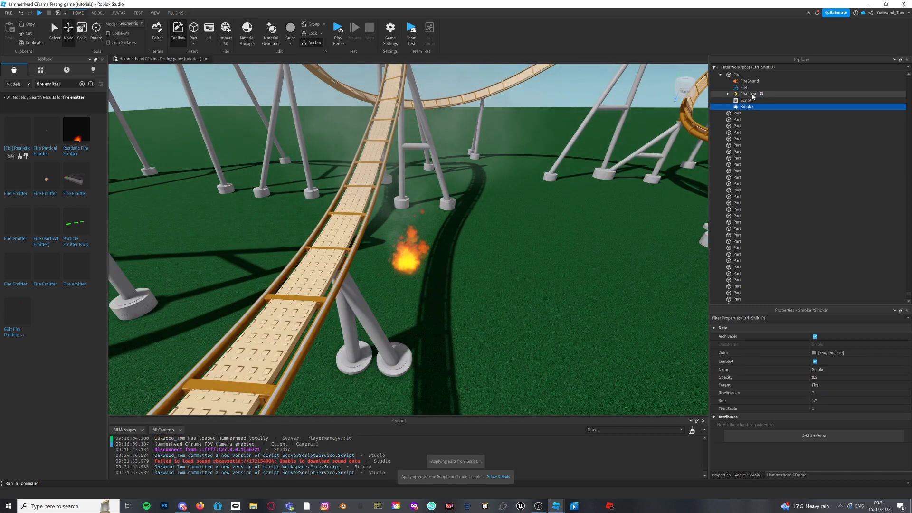
click(748, 94)
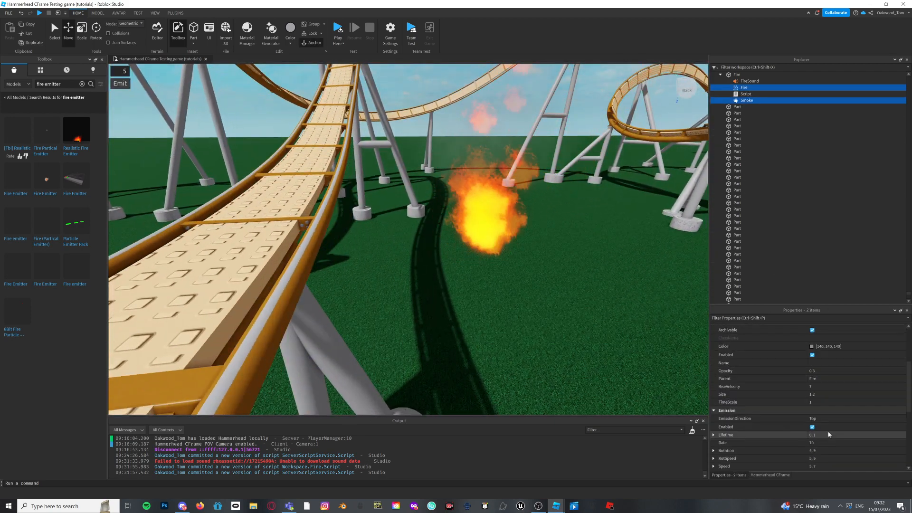
Step: Delete the Fire part's Script and untick Enabled on the Smoke and Fire emitters
click(745, 94)
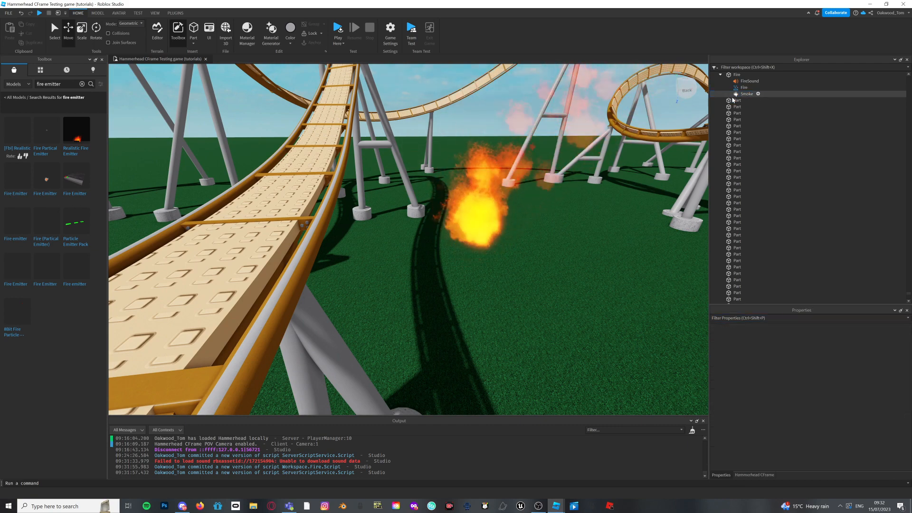
click(747, 94)
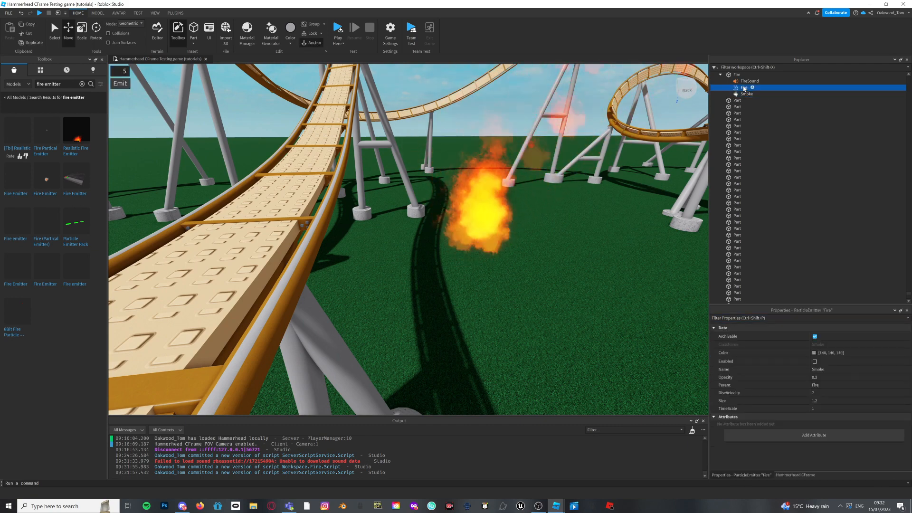
click(743, 87)
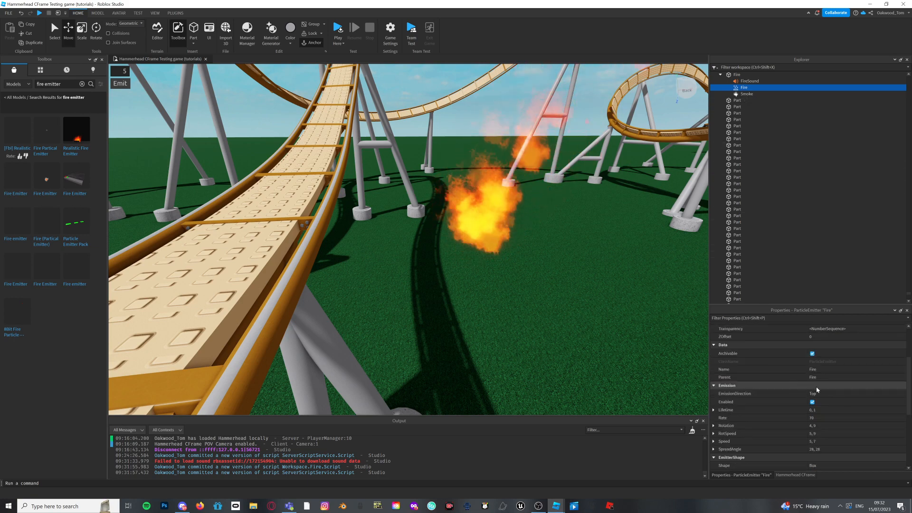
click(812, 402)
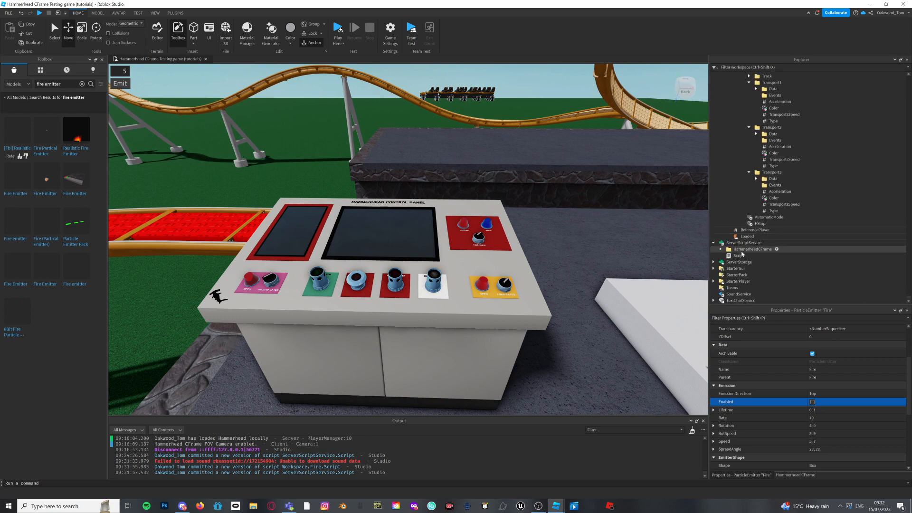
Step: Rename the Fire part to FireTrigger, then return to the server script
click(739, 255)
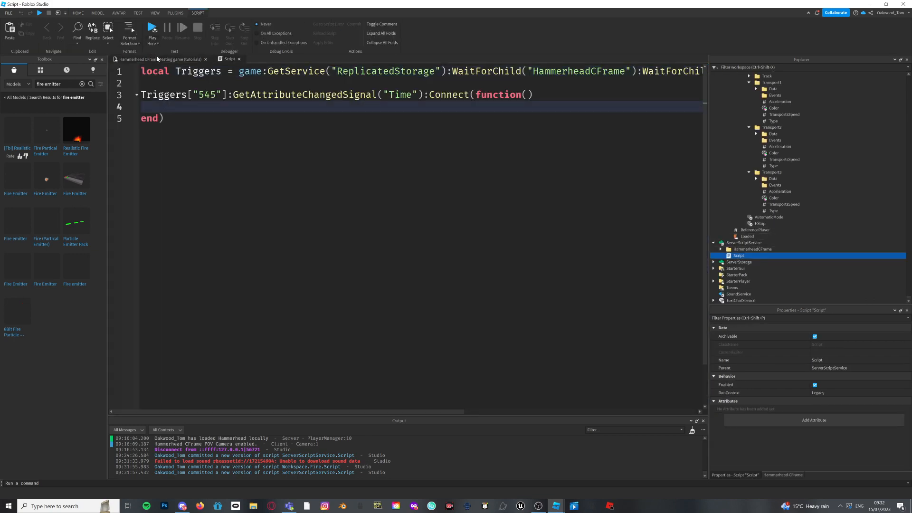
click(160, 59)
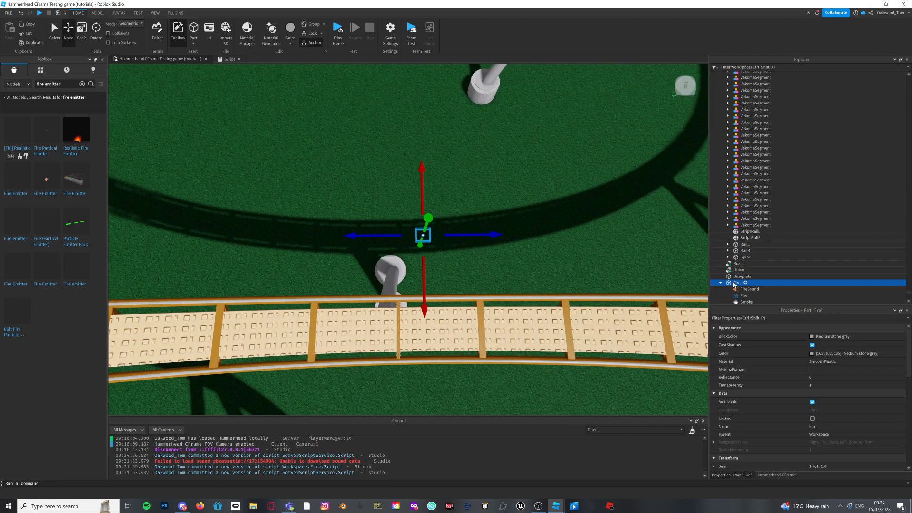
double_click(742, 283)
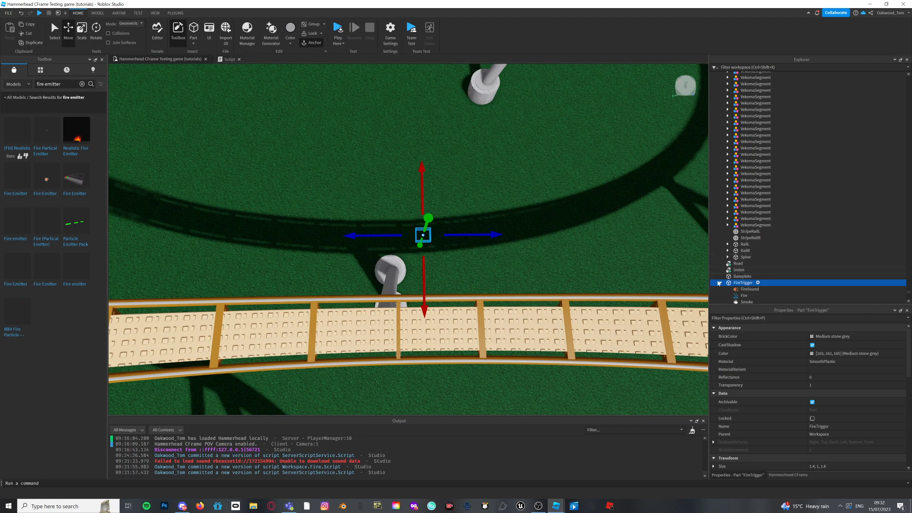
click(230, 59)
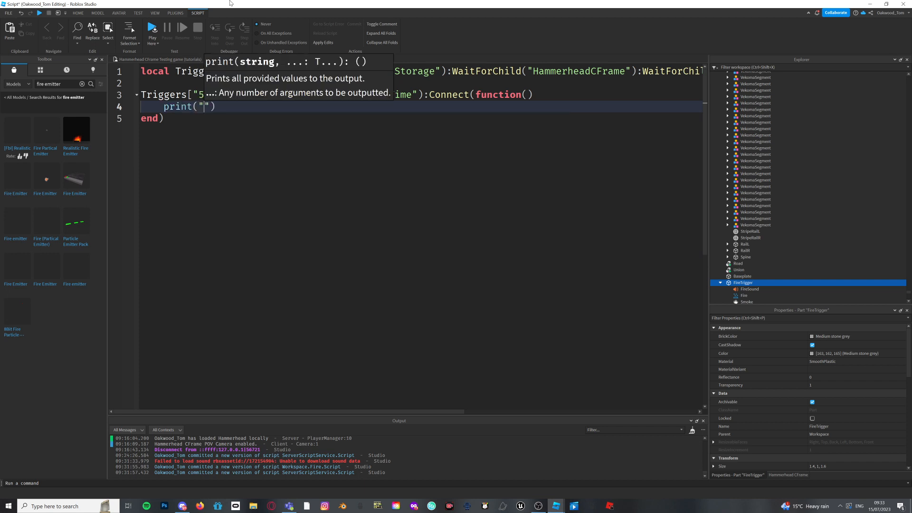
Step: Print "Trigger activated" and set workspace FireTrigger's Fire and Smoke Enabled = true
text(Trigger activated)
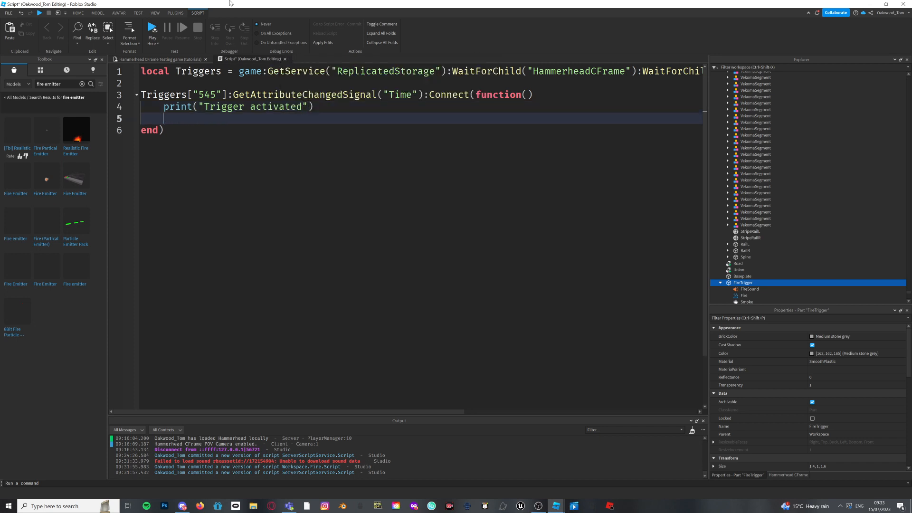
text(wo)
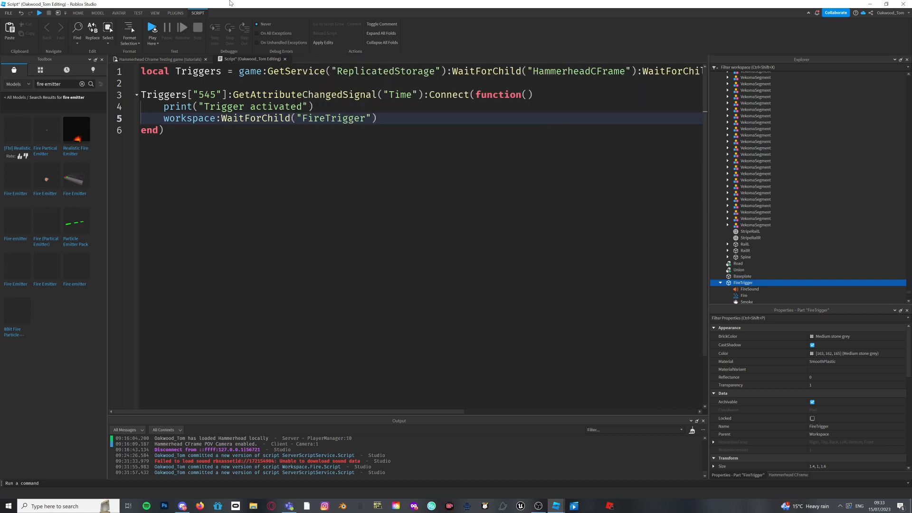
text(:)
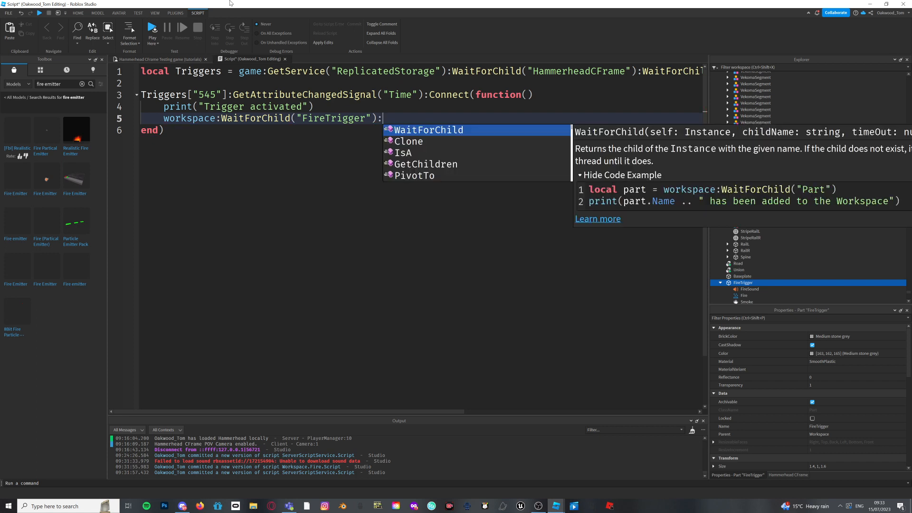
text(:WaitForChild("Fire"))
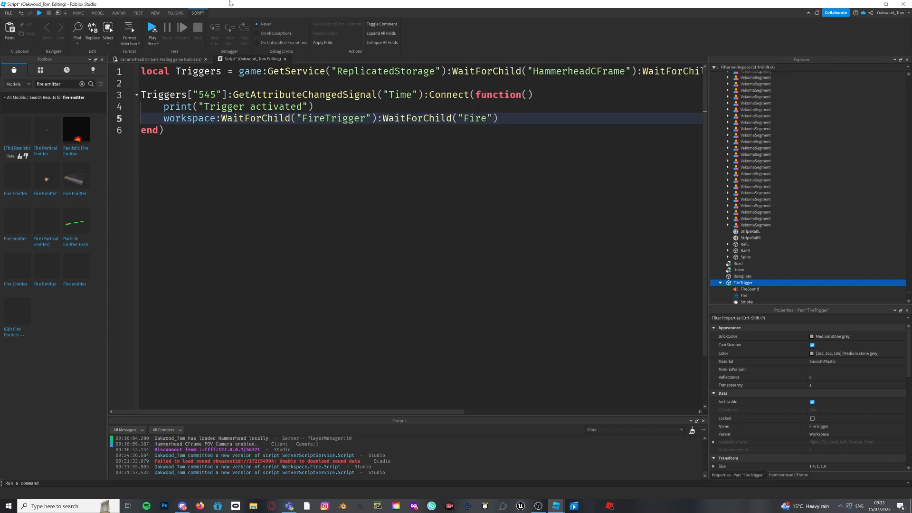
text(.Enabled=)
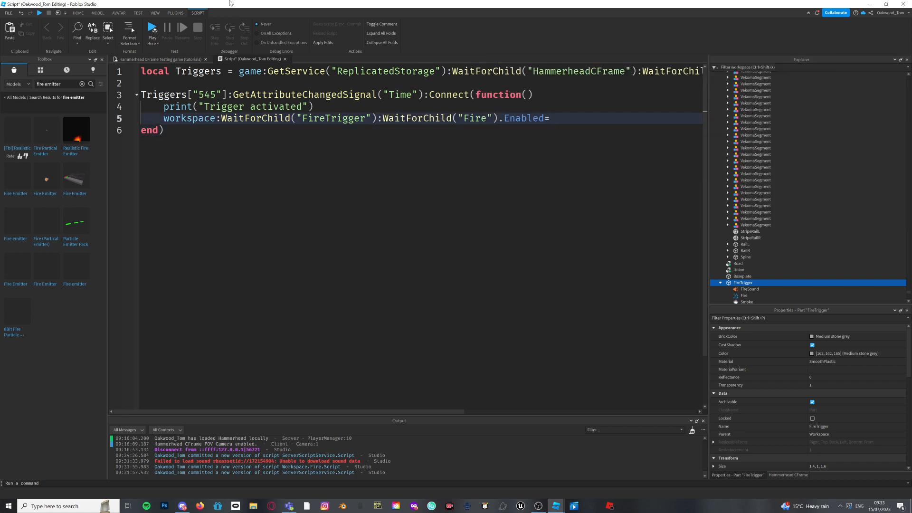
text(true)
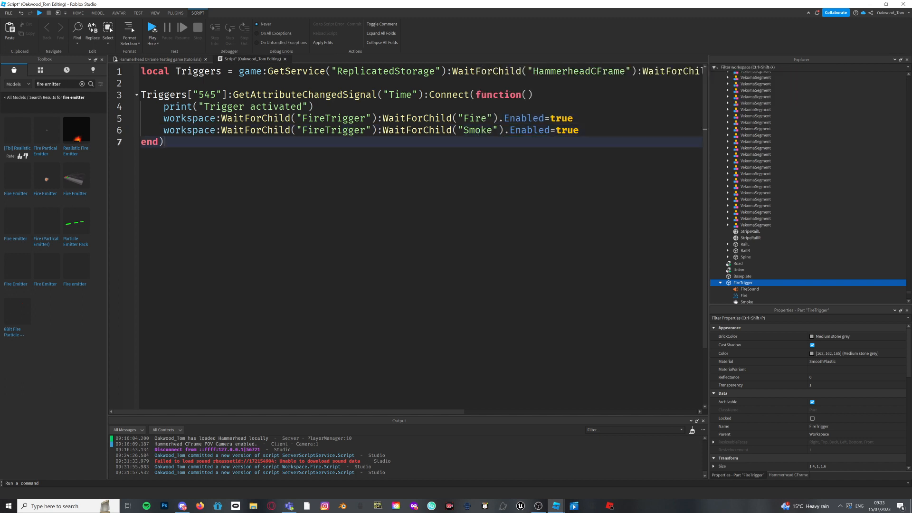
Step: Add task.wait(5) after enabling the emitters
text(task.wait()
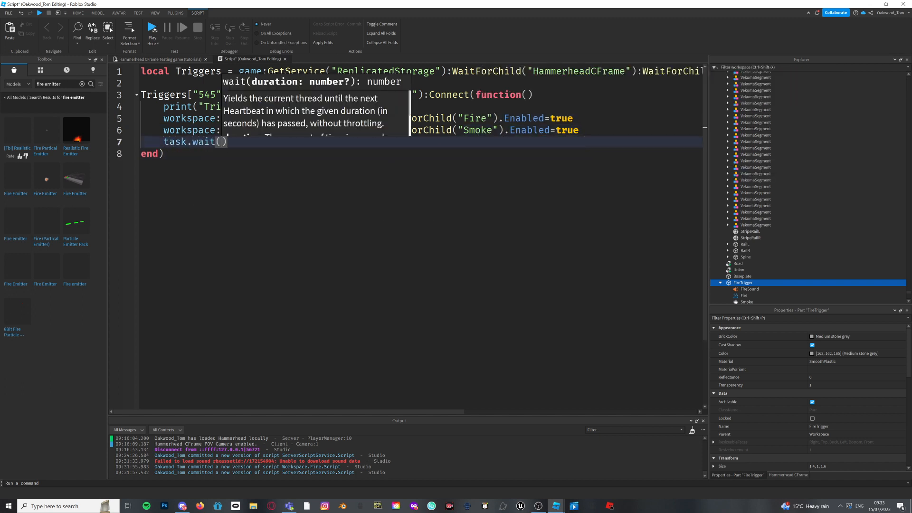
text(5)
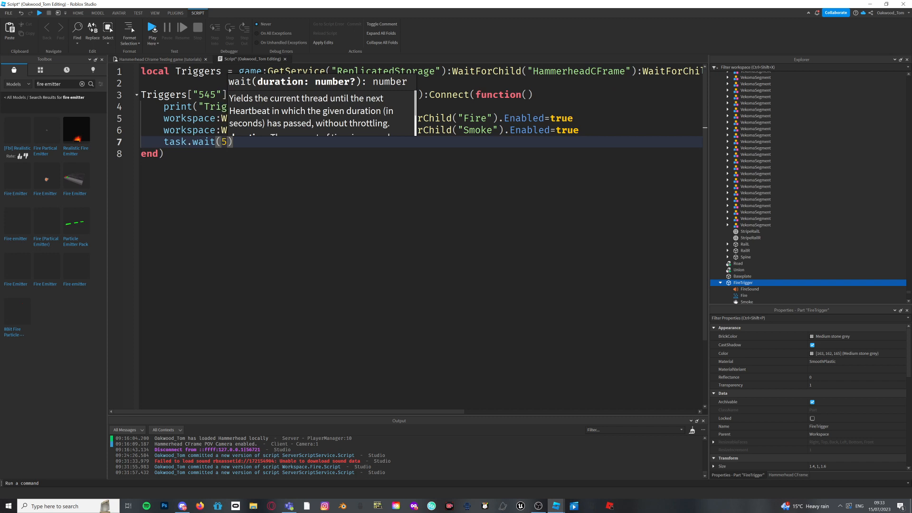